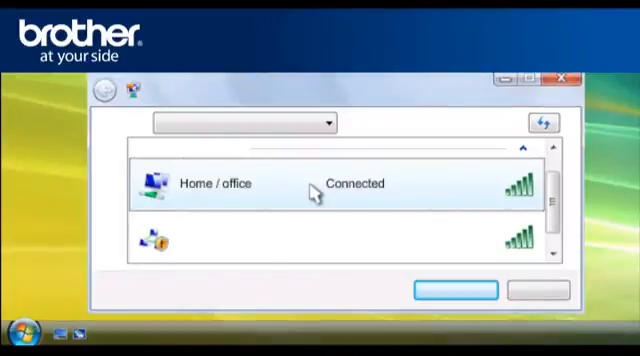
mouse_move(232, 204)
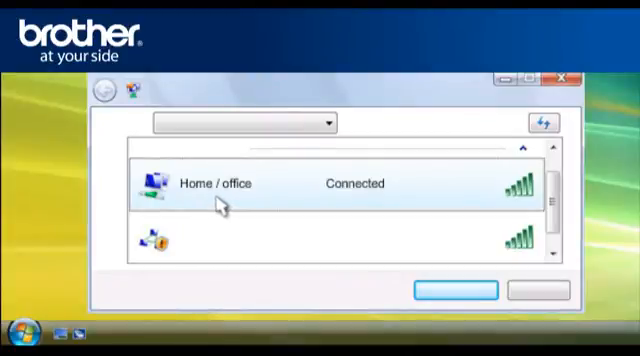
mouse_move(268, 204)
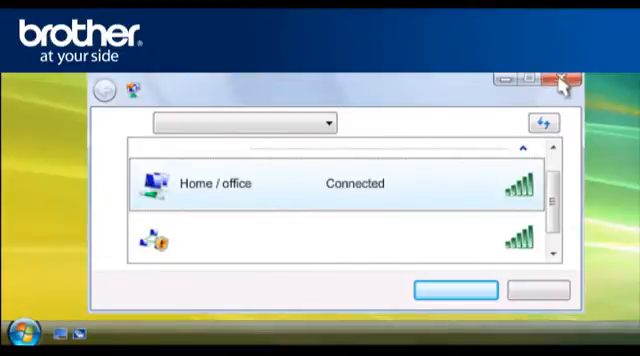
Join the unsecured SETUP network from Start > Connect To, choosing Connect Anyway at the warning.
click(568, 84)
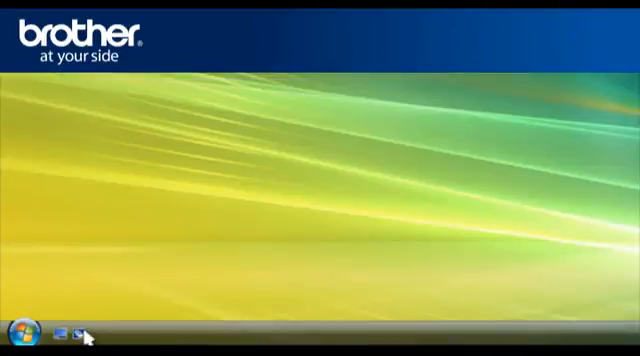
click(16, 334)
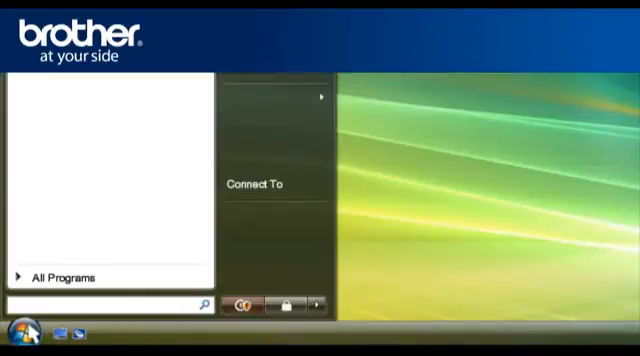
click(256, 188)
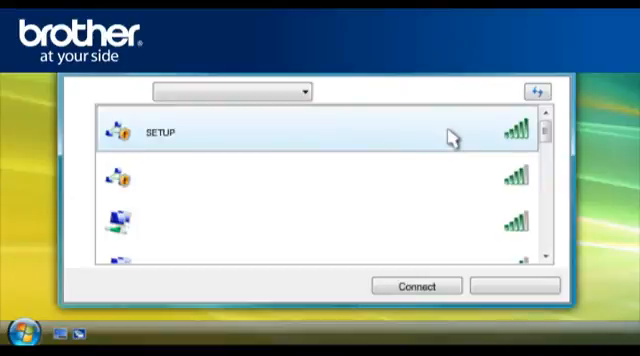
click(414, 284)
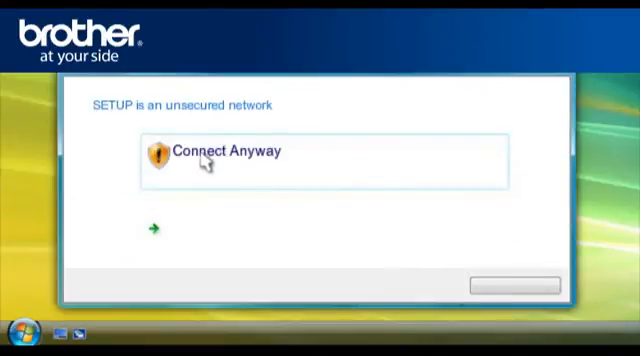
click(226, 152)
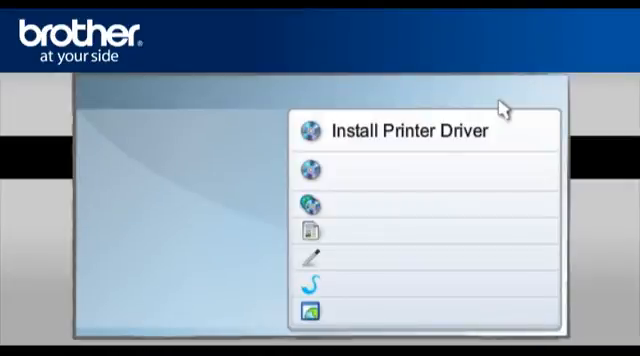
Start Install Printer Driver for wireless users with Wireless Setup Only, step-by-step, without cable (Advanced).
click(404, 128)
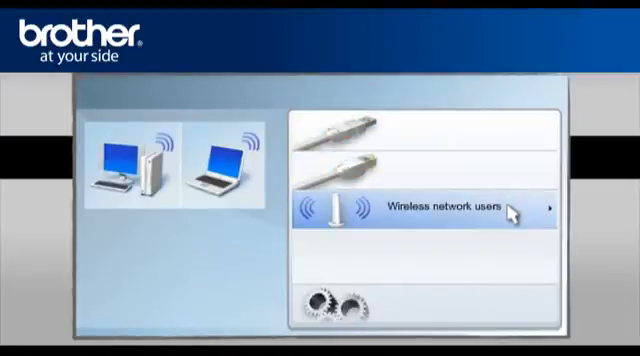
click(440, 208)
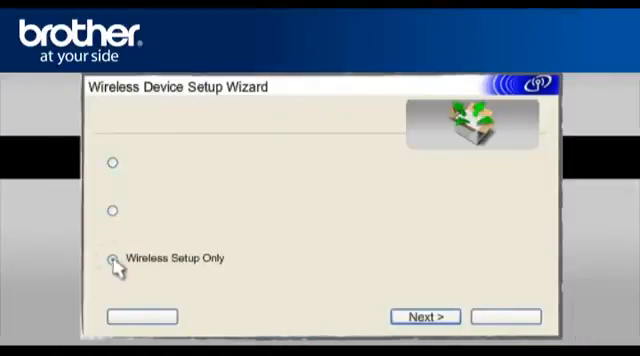
click(424, 316)
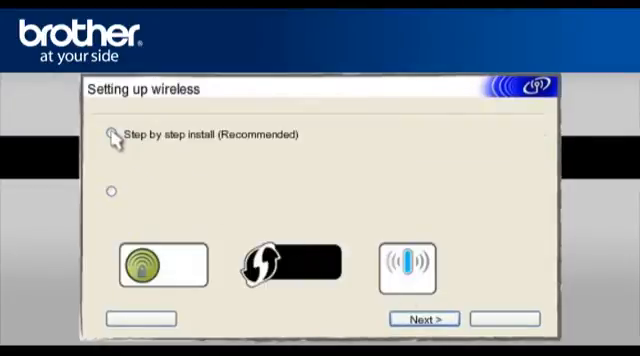
click(112, 136)
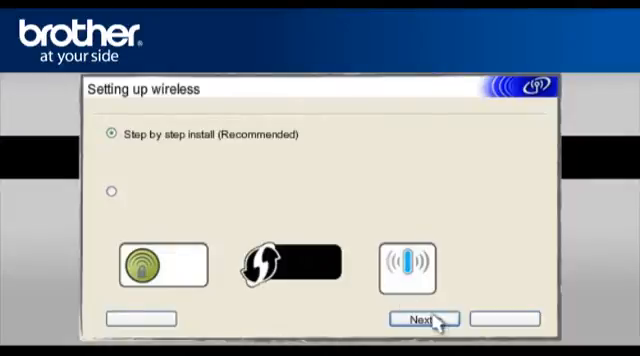
click(422, 320)
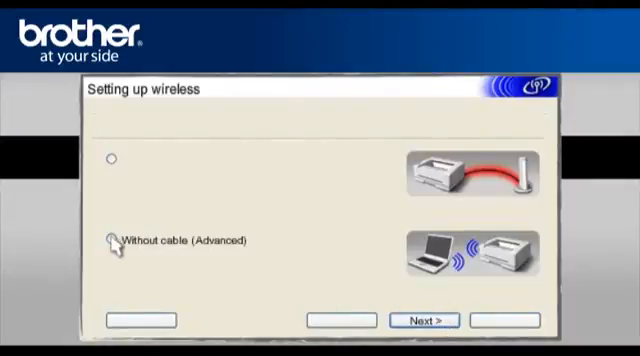
click(112, 240)
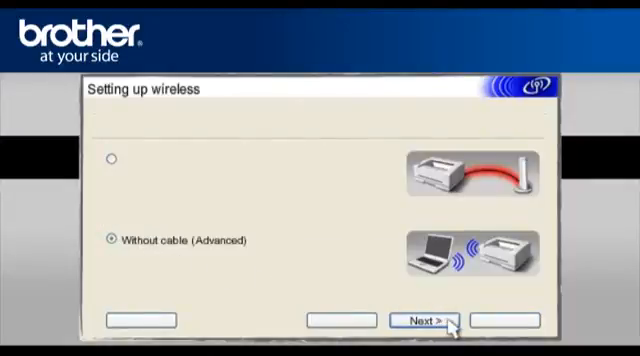
click(420, 320)
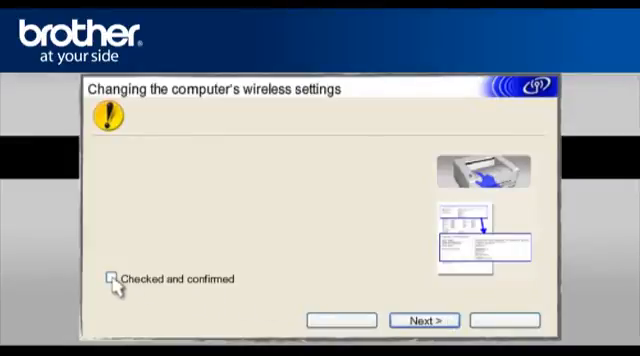
Tick 'Checked and confirmed' for the computer's wireless settings and continue to the detected printer.
click(112, 280)
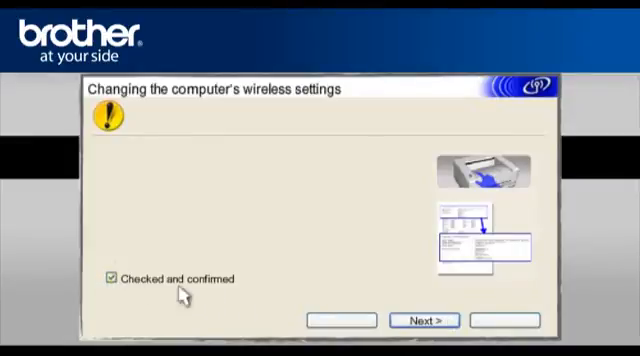
click(424, 320)
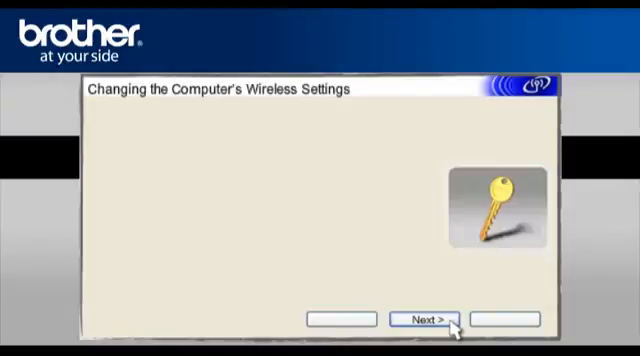
click(424, 320)
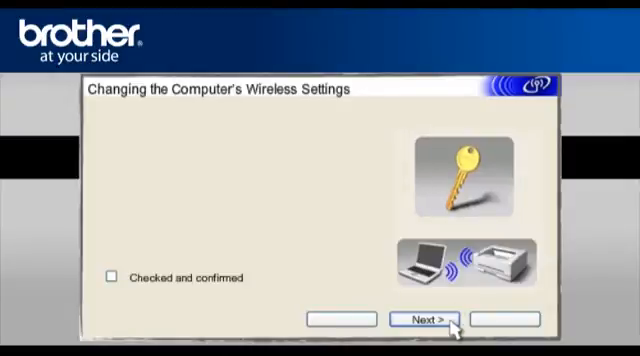
mouse_move(288, 304)
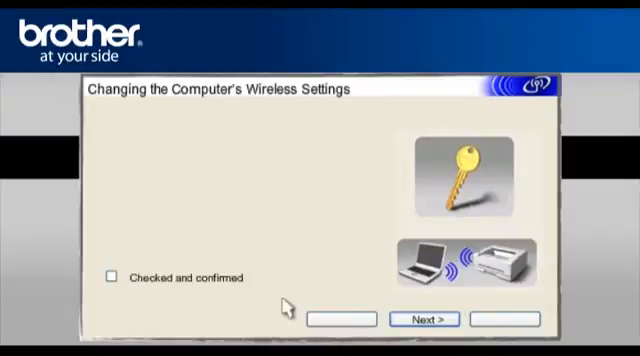
click(110, 276)
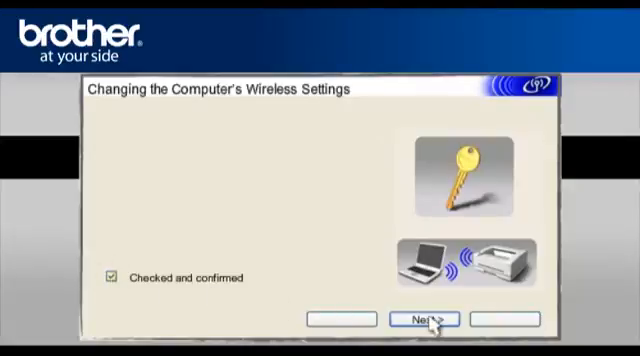
click(420, 320)
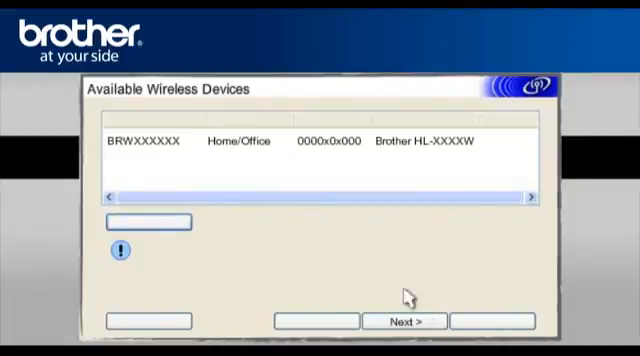
Select the found Brother printer, the Home/Office network and WEP encryption, and submit the network key.
click(300, 148)
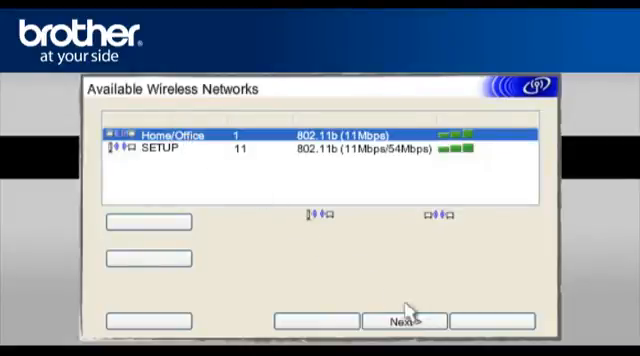
click(404, 320)
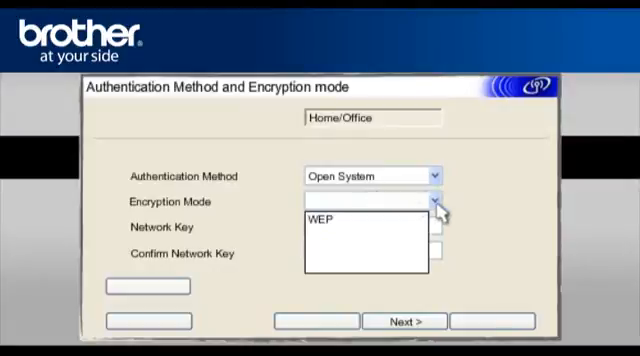
click(320, 220)
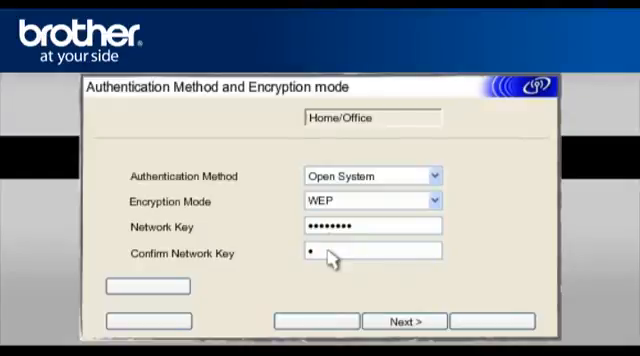
click(404, 320)
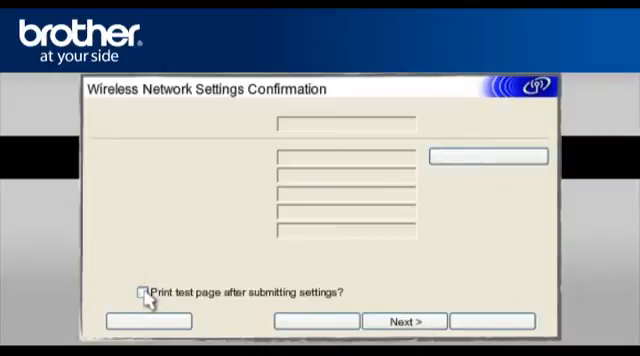
Send the settings with a test page, tick 'Checked and confirmed' and finish the wireless setup.
click(142, 292)
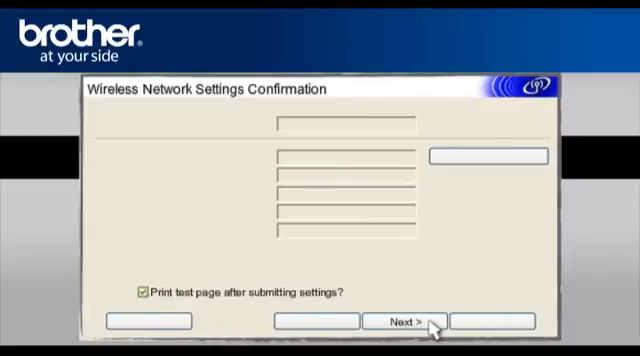
click(406, 320)
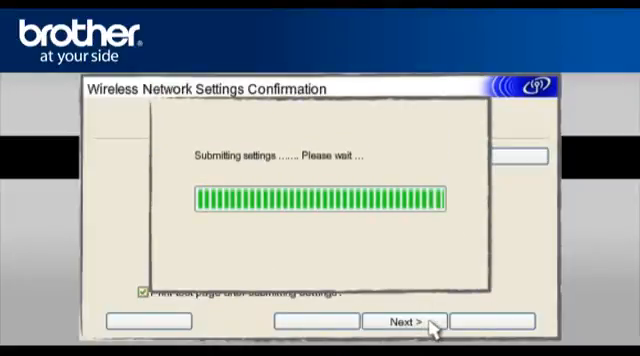
click(406, 320)
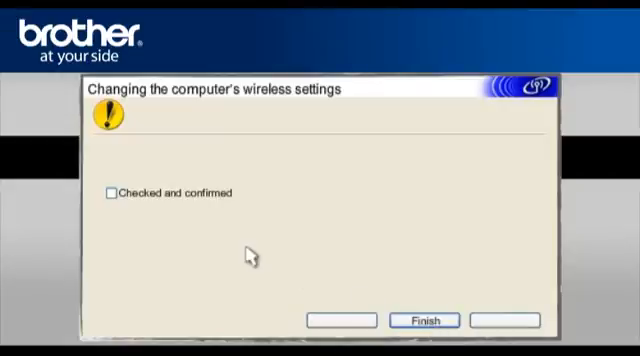
click(110, 194)
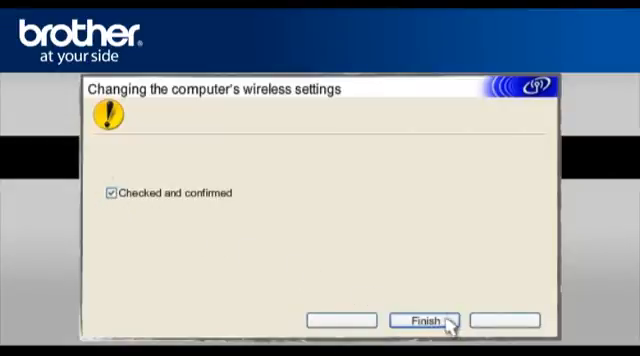
click(424, 318)
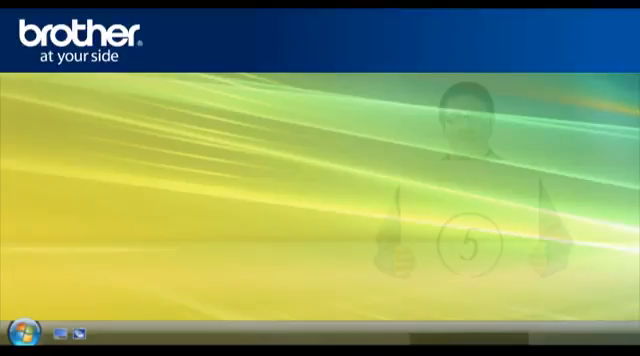
Reconnect to the Home/Office network with its security key and close the success message.
click(12, 338)
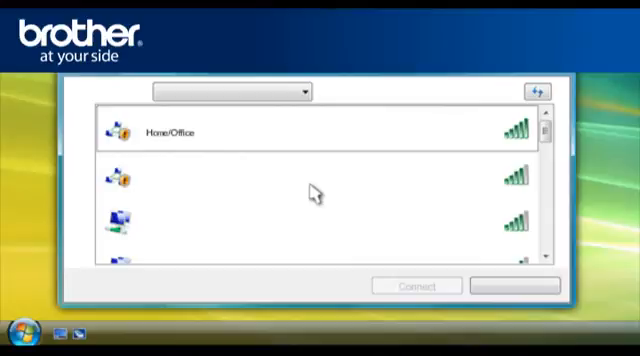
mouse_move(450, 136)
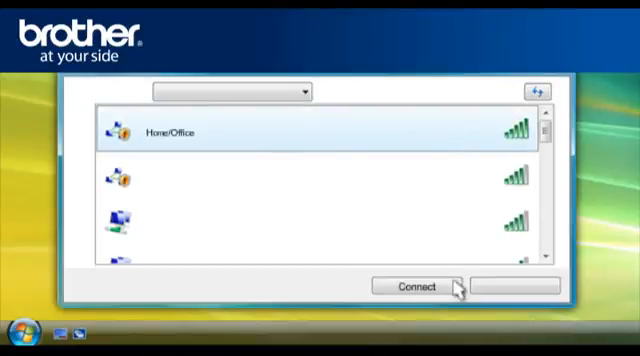
click(416, 288)
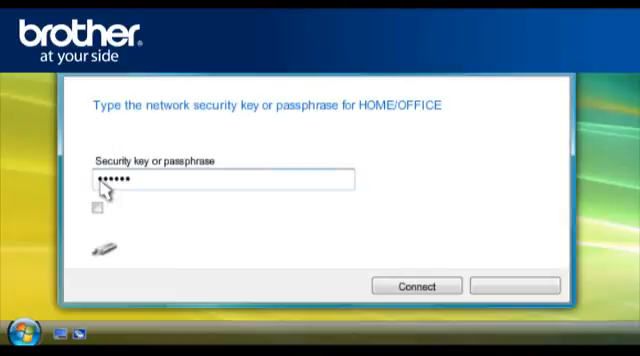
click(414, 284)
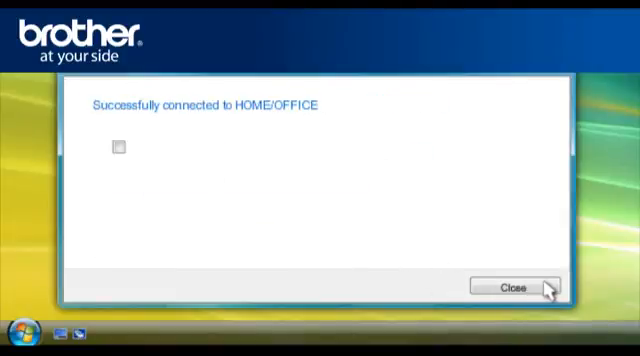
click(510, 288)
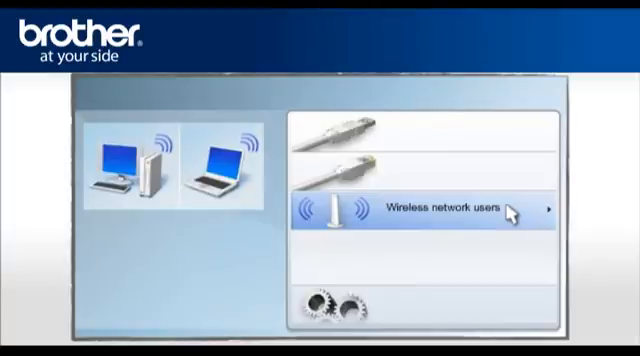
Choose Wireless network users with Driver Install Only and continue to component selection.
click(440, 210)
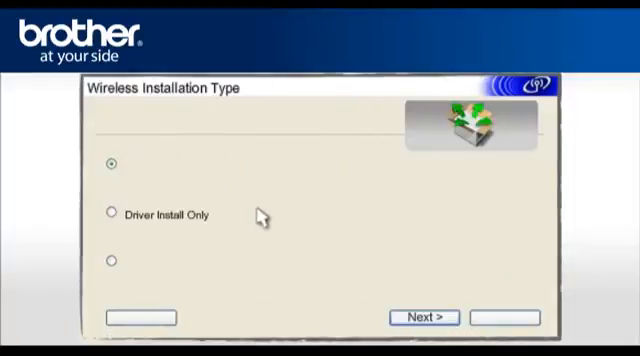
click(112, 216)
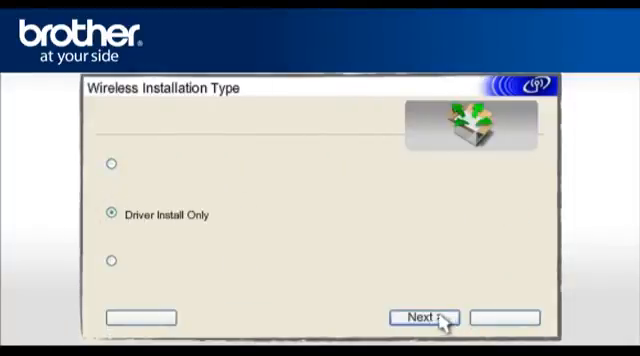
click(424, 316)
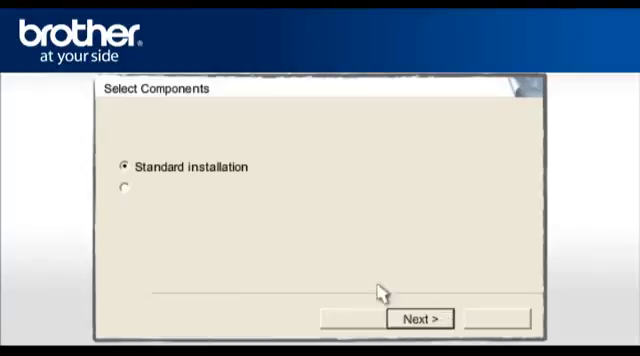
mouse_move(302, 228)
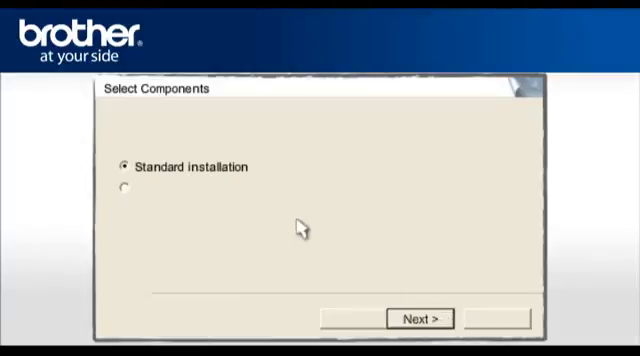
Install Standard components, identify the printer by node name, make it default, and choose to restart now.
click(420, 318)
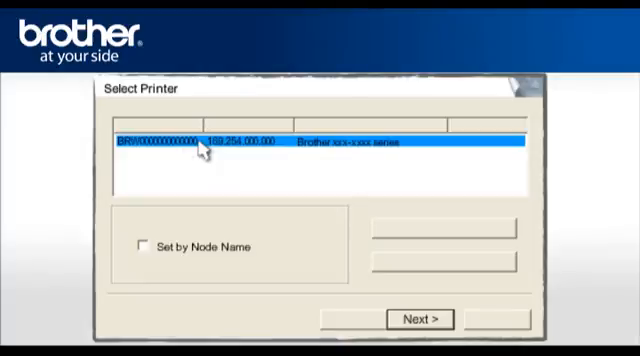
click(140, 248)
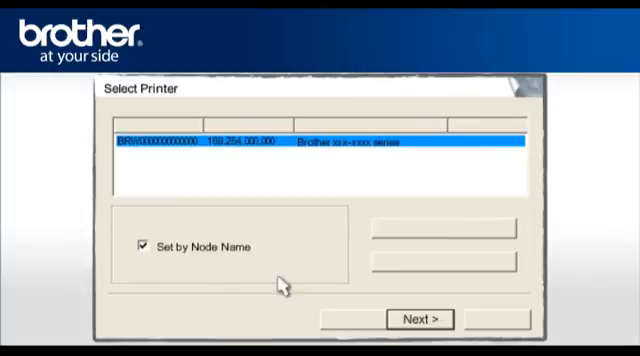
click(420, 320)
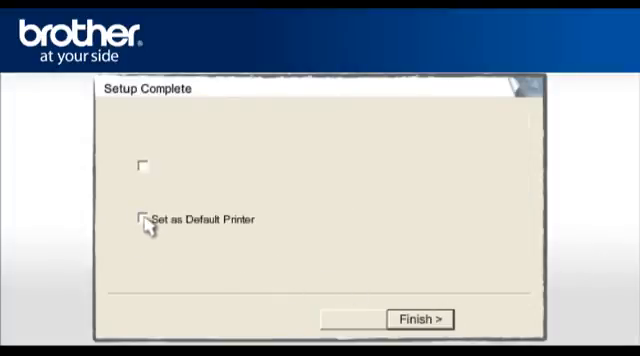
click(418, 320)
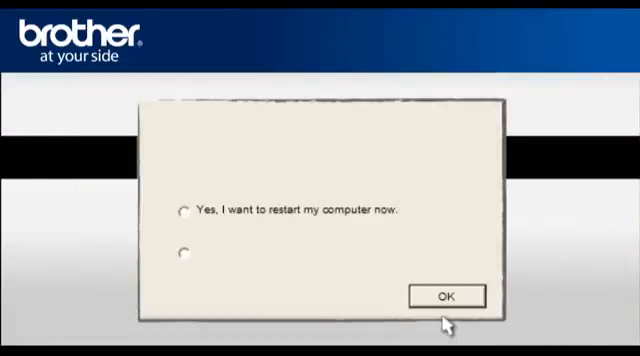
mouse_move(184, 214)
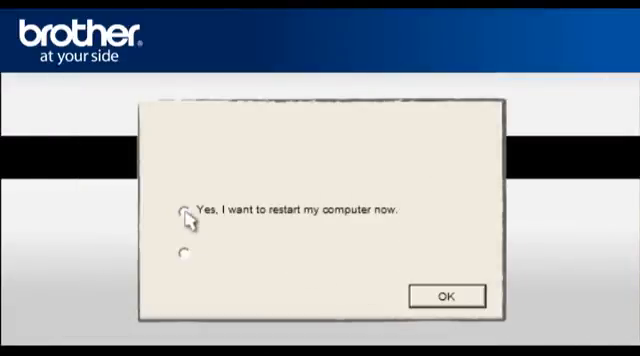
click(184, 210)
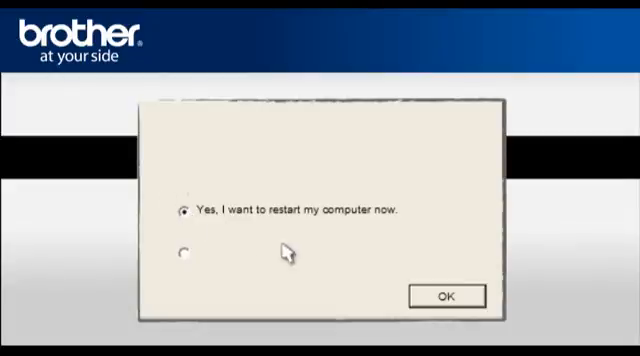